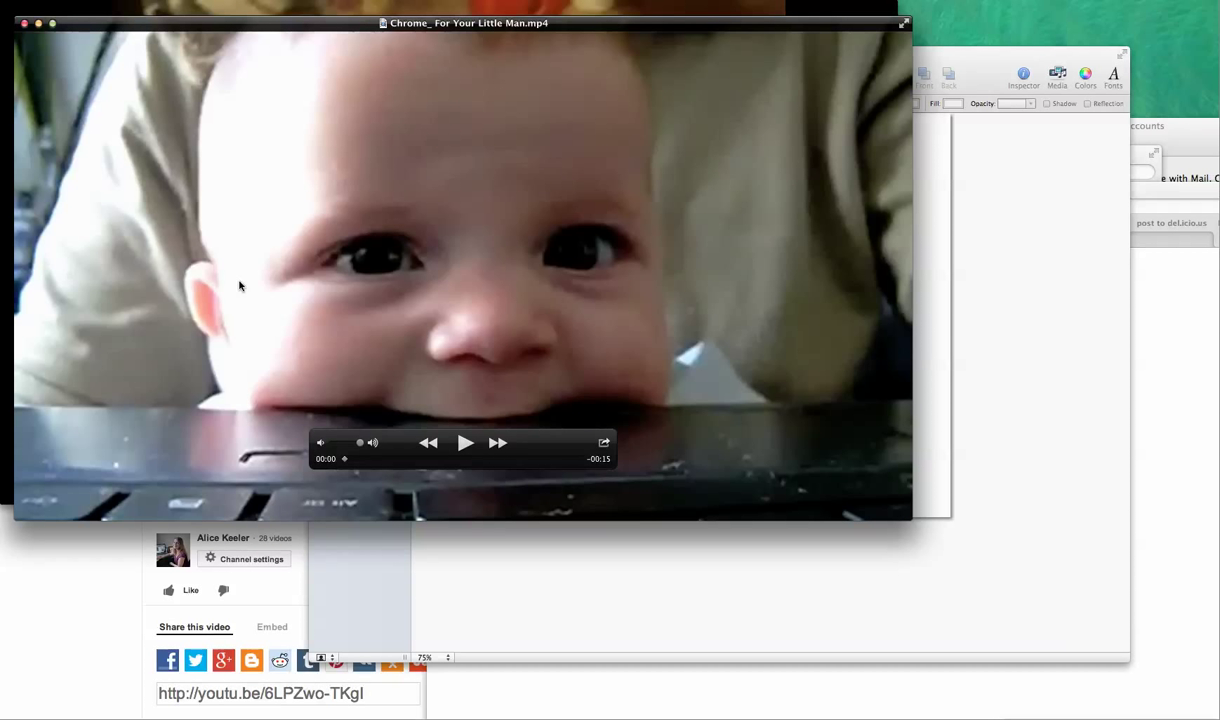
{"action": "mouse_move", "coordinate": [380, 106]}
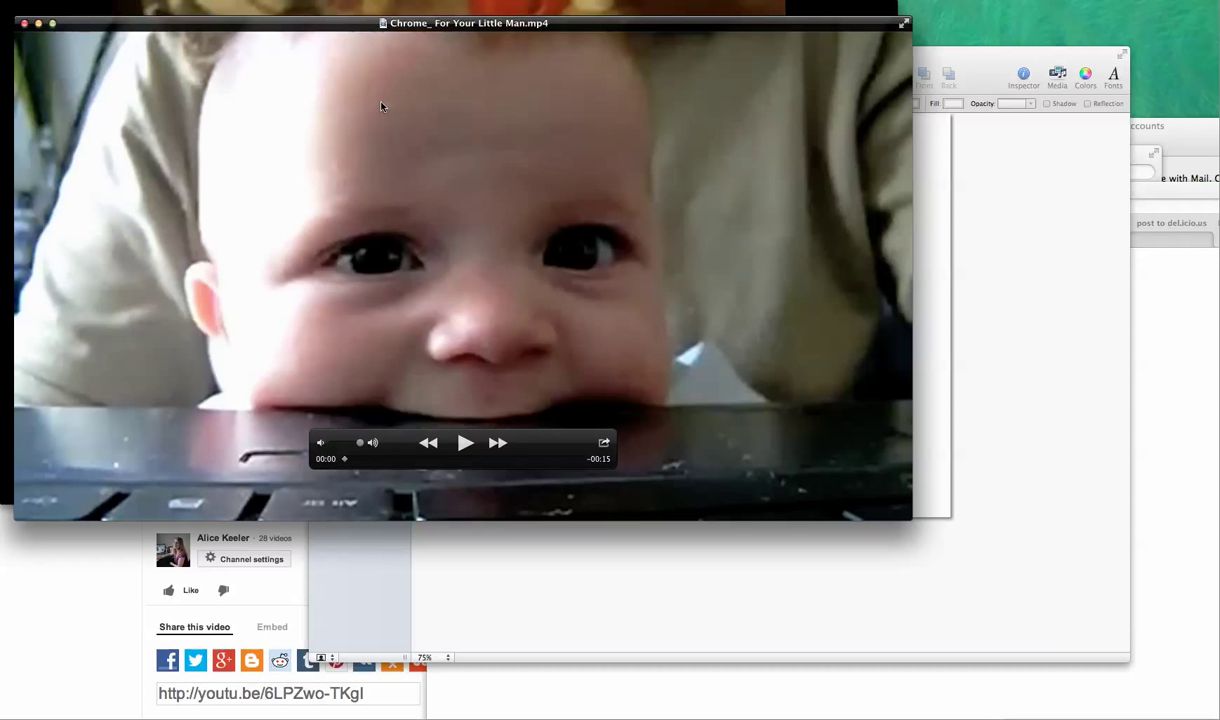
{"action": "mouse_move", "coordinate": [384, 24]}
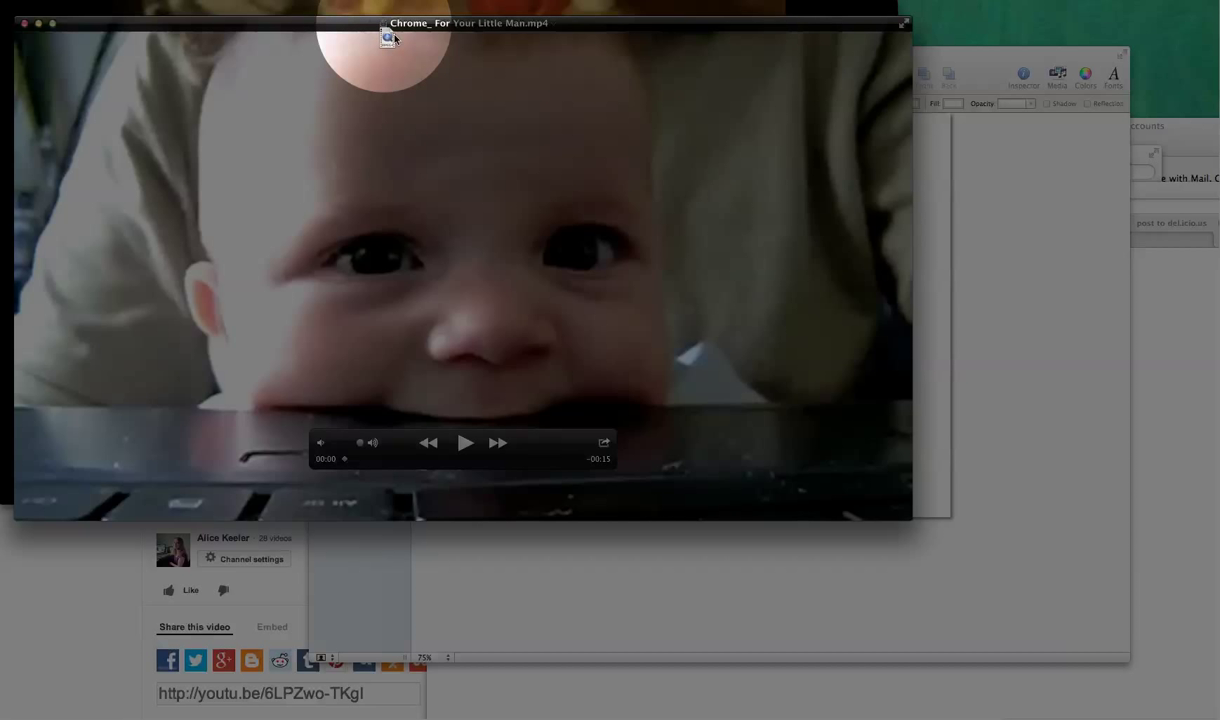
{"action": "mouse_move", "coordinate": [424, 76]}
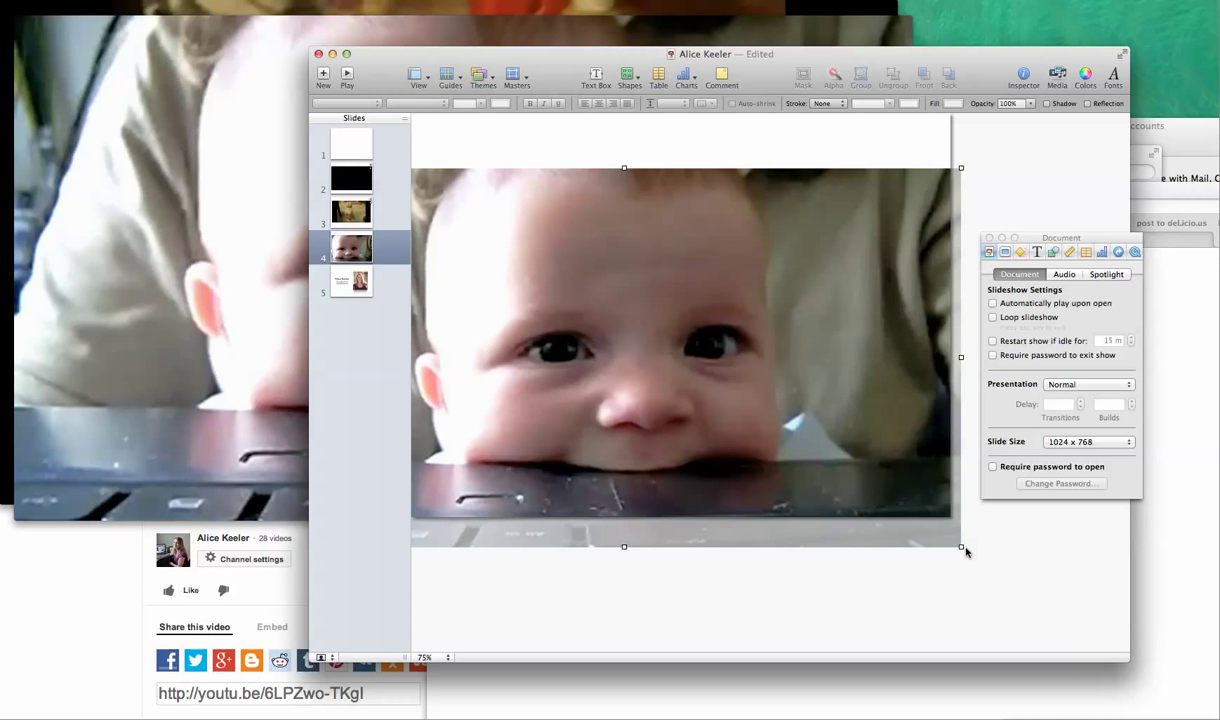
- Shrink the video by its corner handle so it sits inside the slide with white margins
{"action": "left_click_drag", "start_coordinate": [960, 548], "coordinate": [772, 442]}
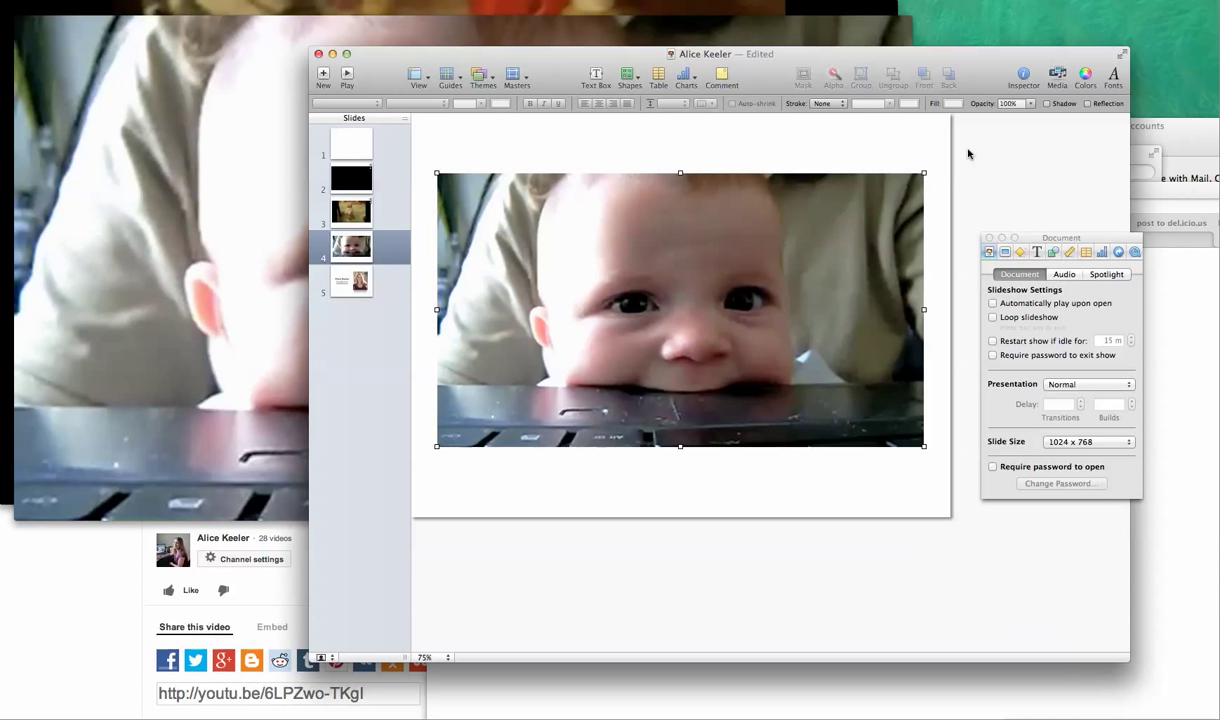
{"action": "mouse_move", "coordinate": [1024, 76]}
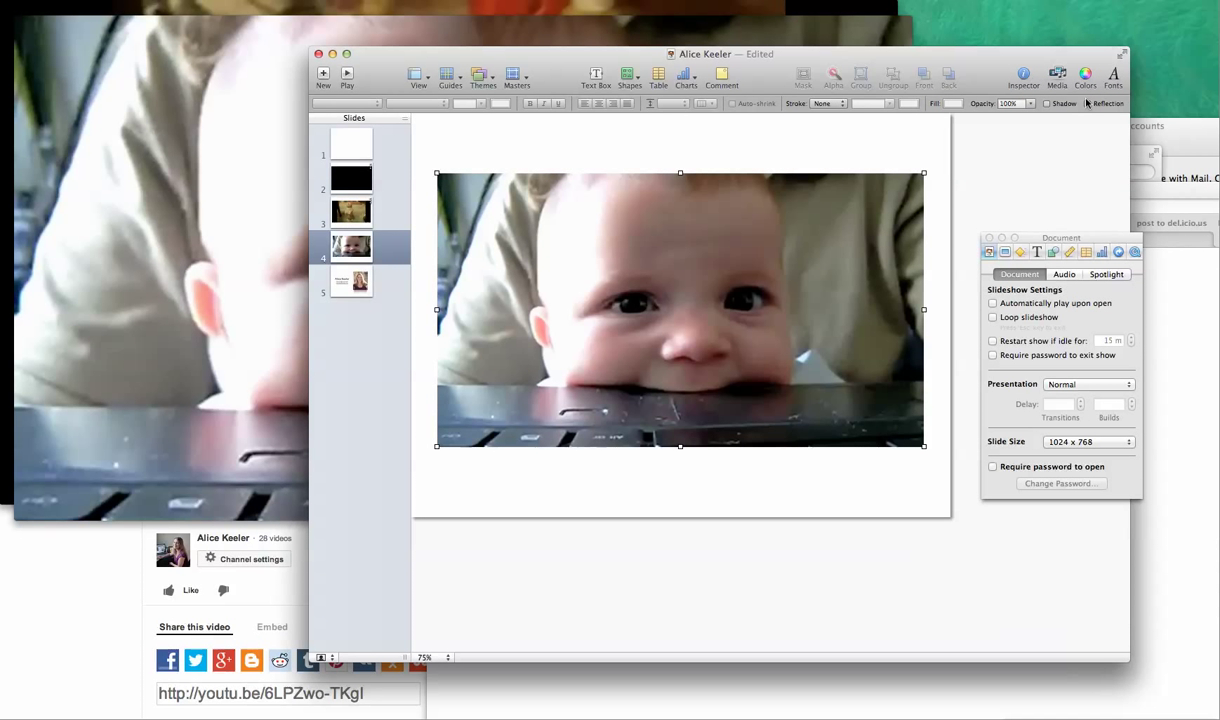
- Assign the Start Movie build-in effect to the video in the Build inspector
{"action": "left_click", "coordinate": [1020, 252]}
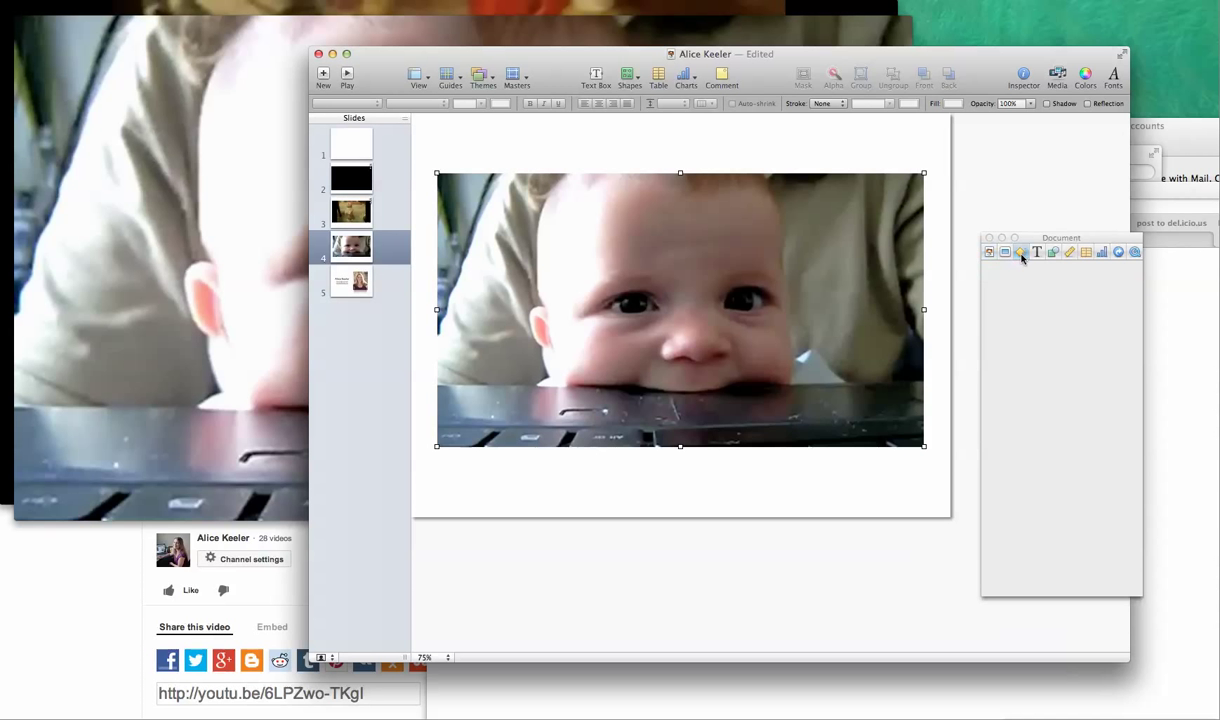
{"action": "left_click", "coordinate": [1020, 252]}
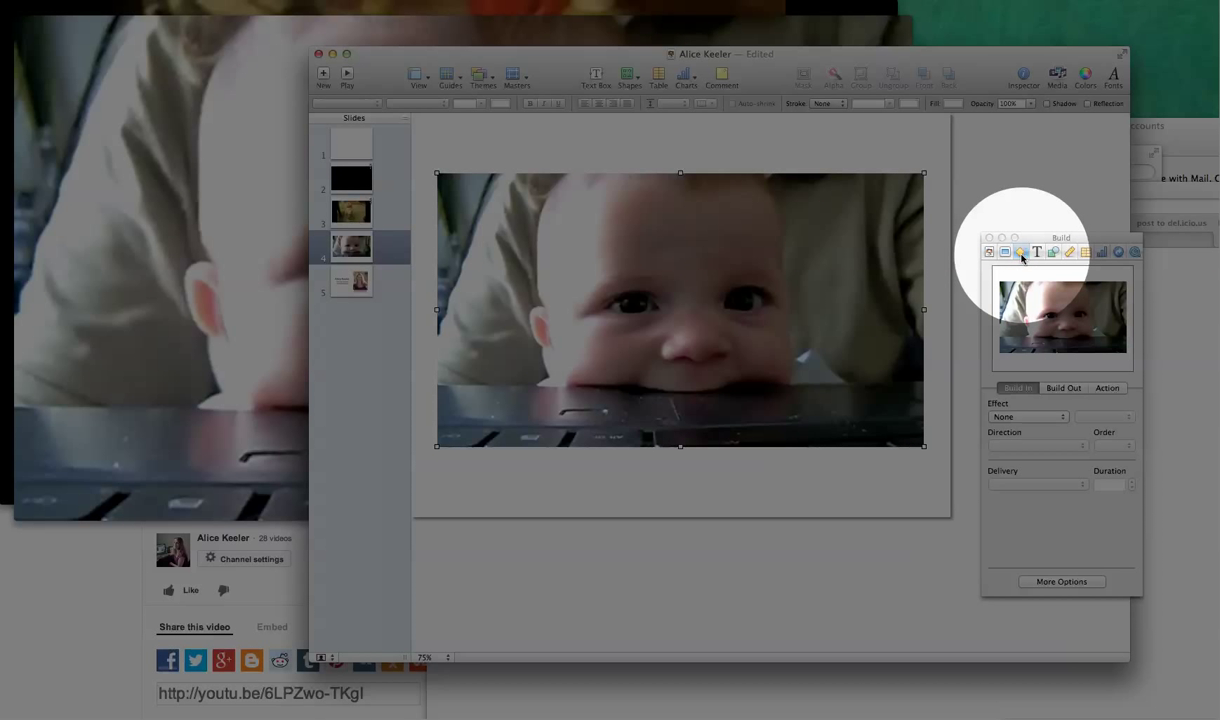
{"action": "mouse_move", "coordinate": [1020, 252]}
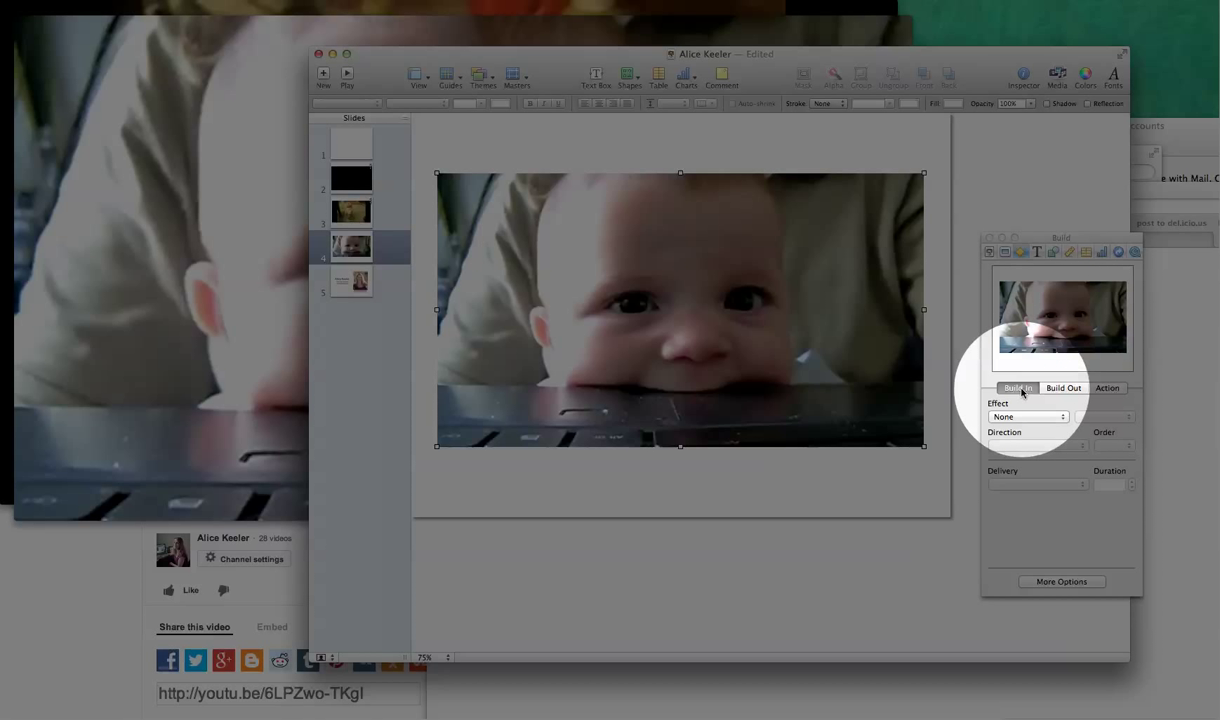
{"action": "left_click", "coordinate": [1028, 416]}
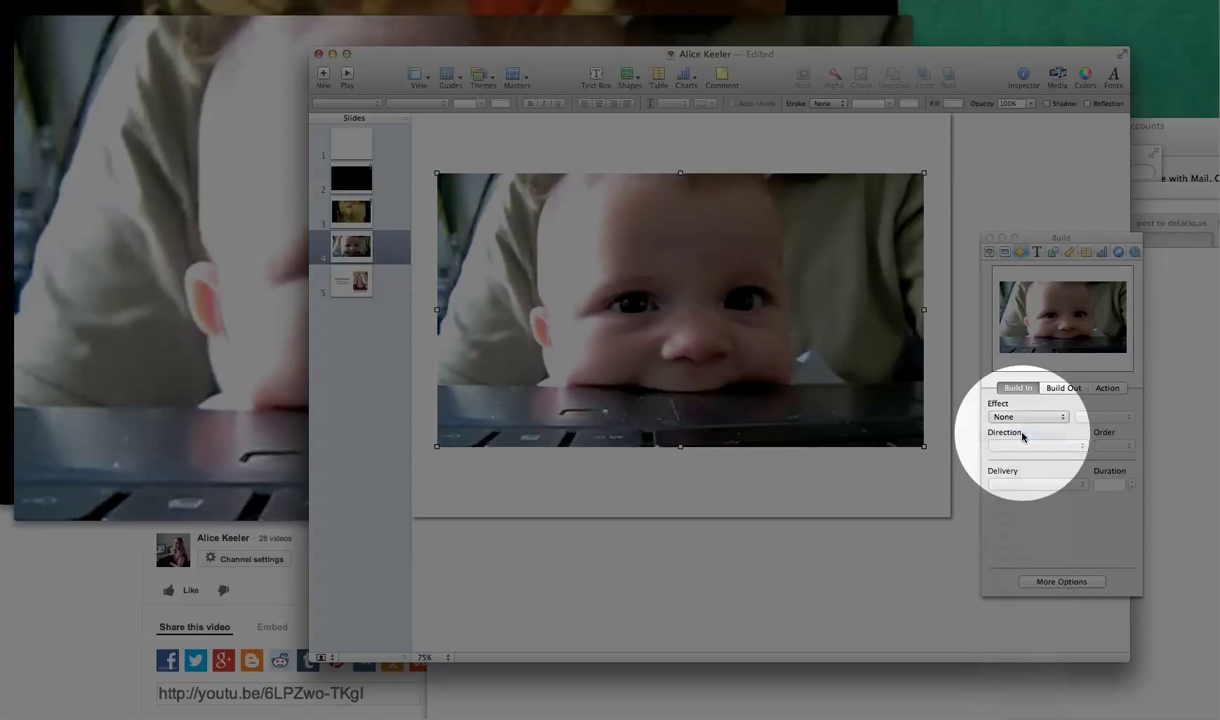
{"action": "left_click", "coordinate": [1028, 416]}
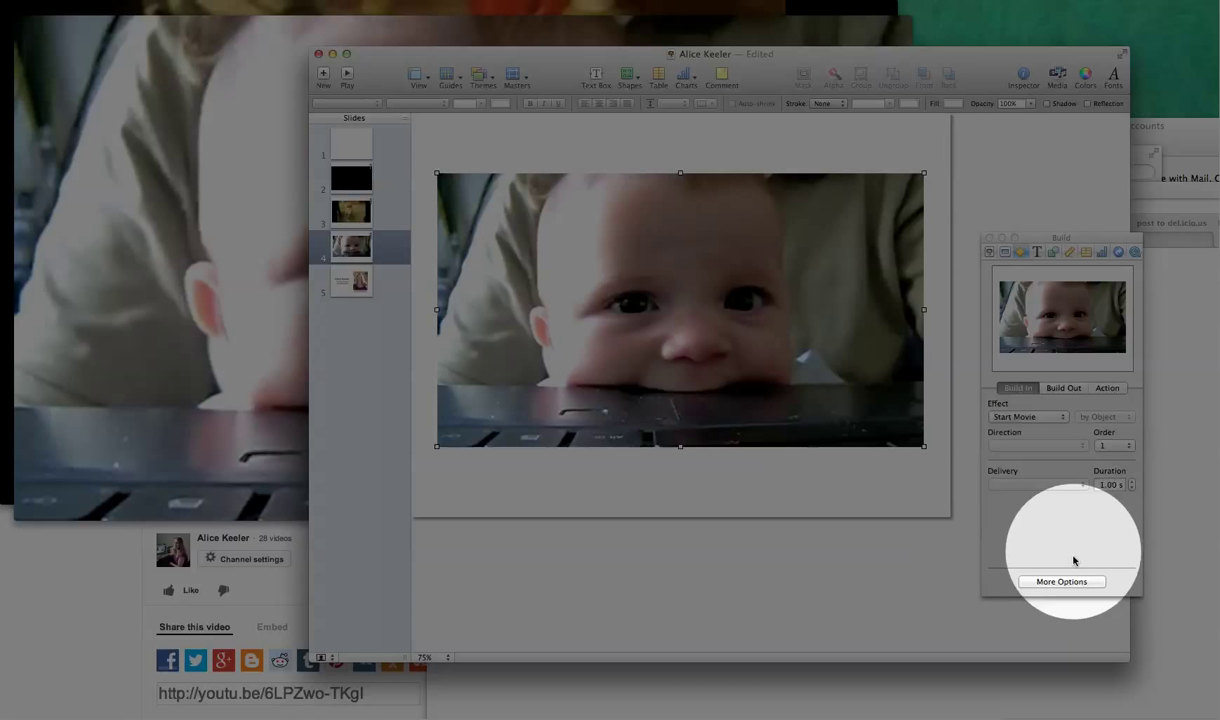
- Set the video's Start Build to Automatically after transition in the Build Order drawer
{"action": "left_click", "coordinate": [1060, 580]}
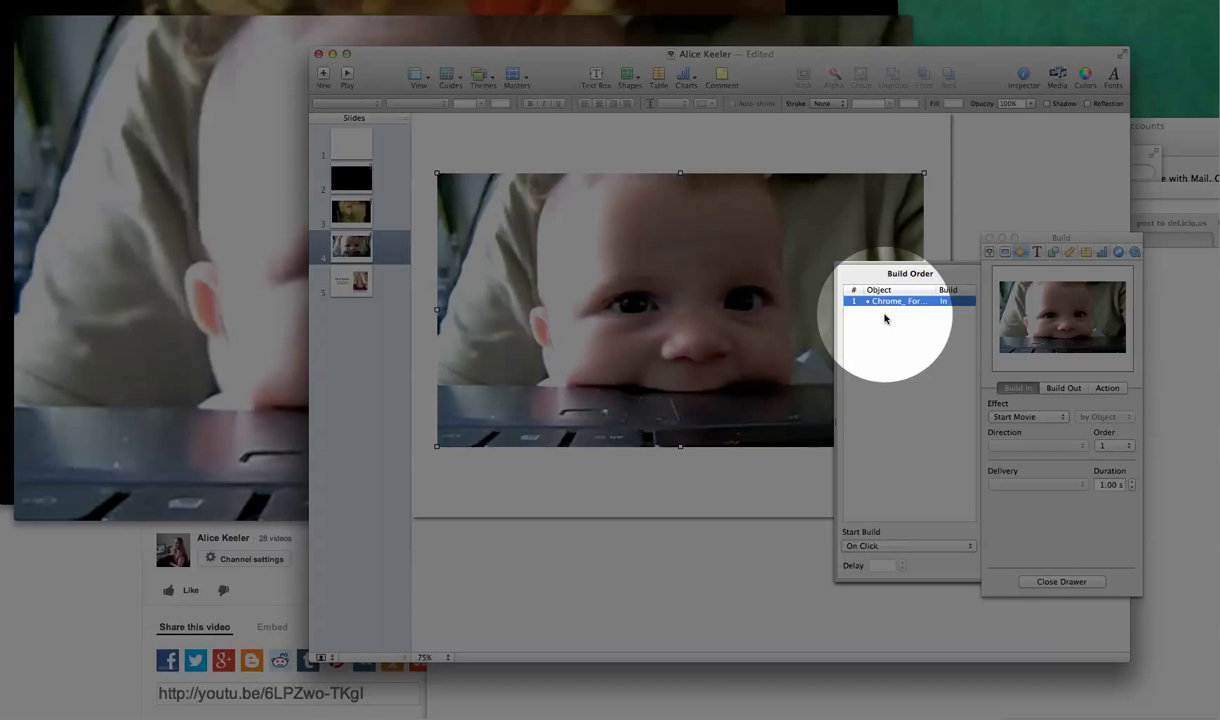
{"action": "mouse_move", "coordinate": [904, 302]}
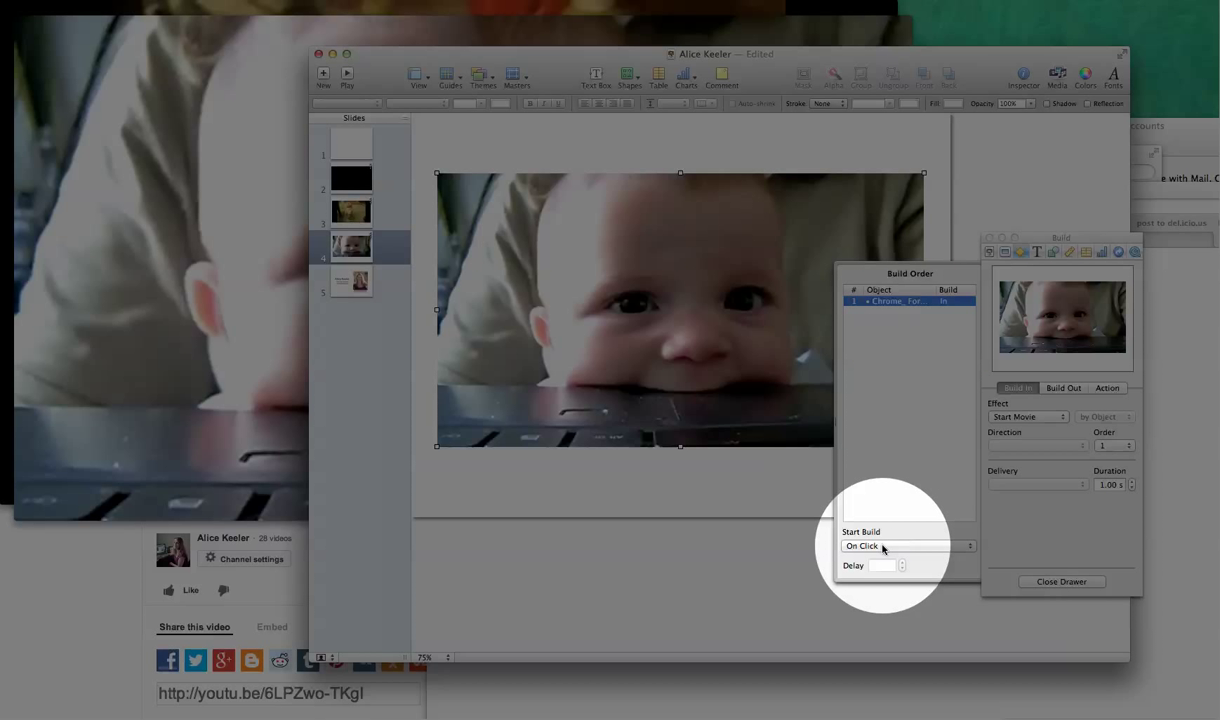
{"action": "left_click", "coordinate": [904, 544]}
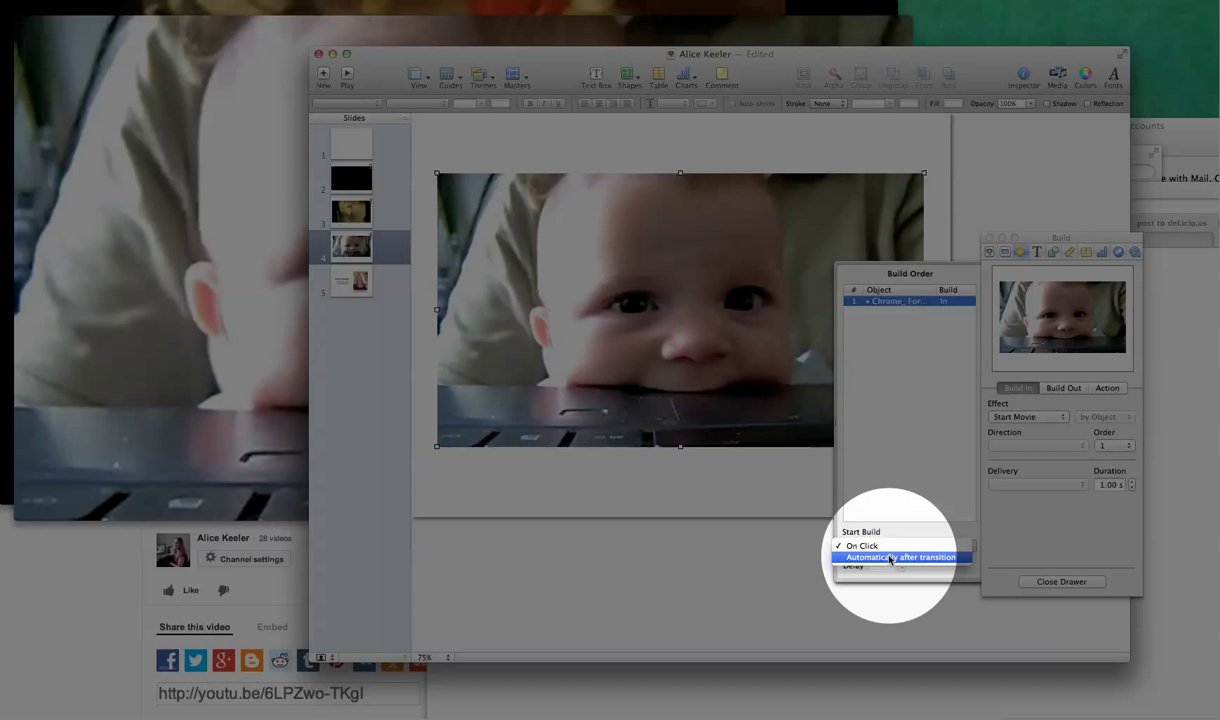
{"action": "left_click", "coordinate": [900, 556]}
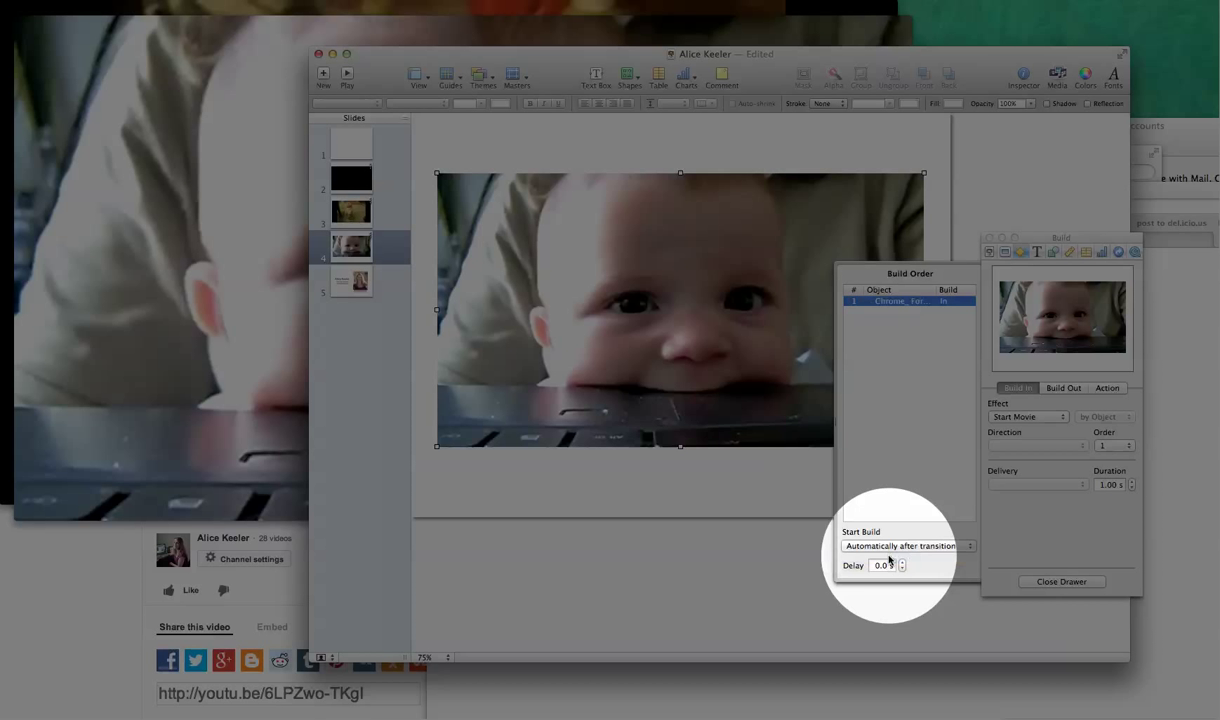
{"action": "mouse_move", "coordinate": [500, 300]}
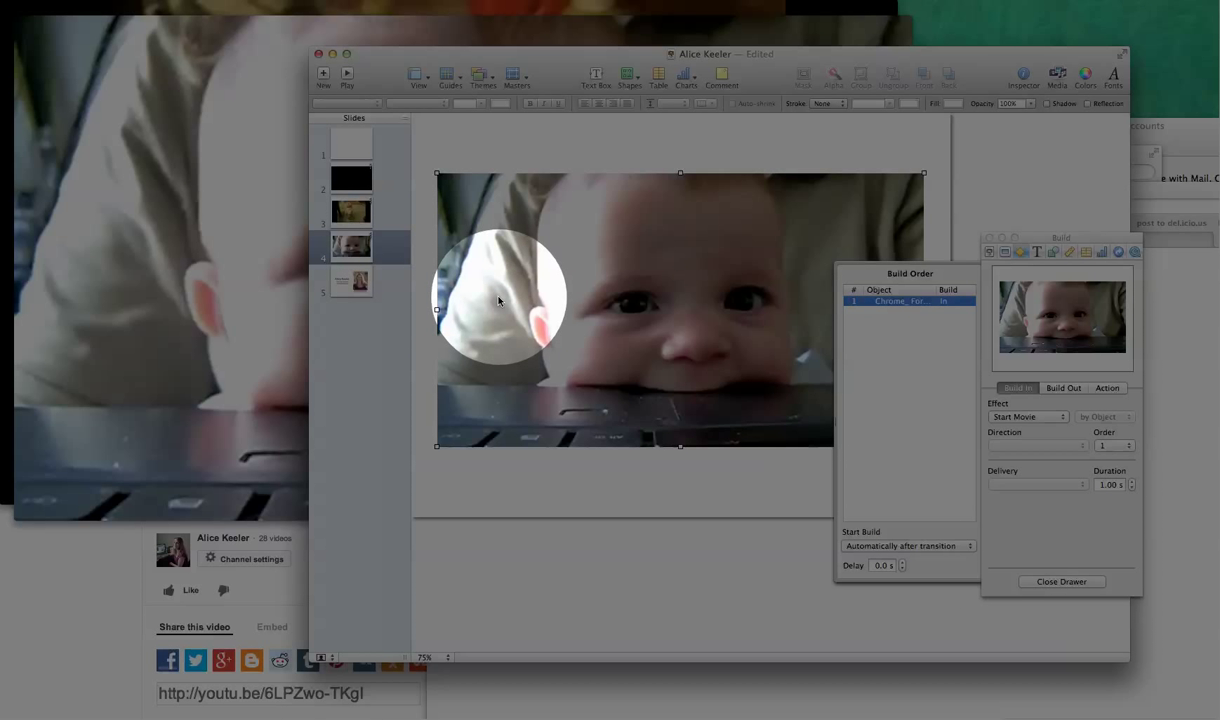